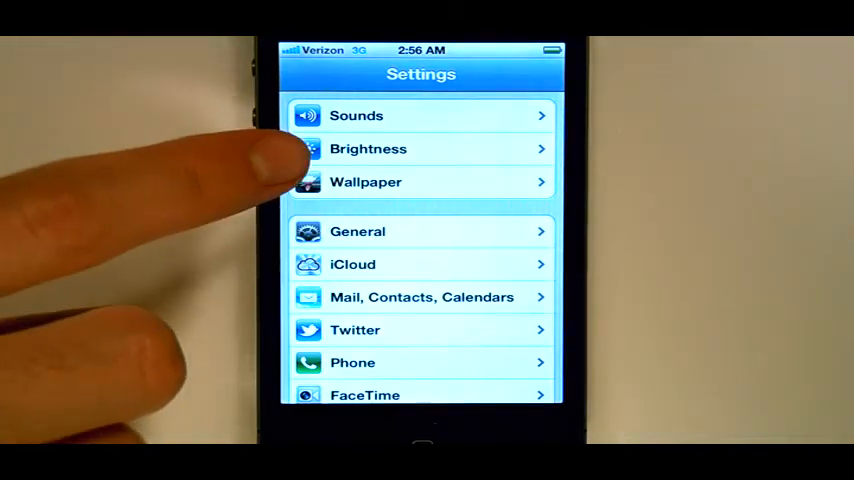
Show the Brightness settings page with its slider and Auto-Brightness option
left_click(368, 148)
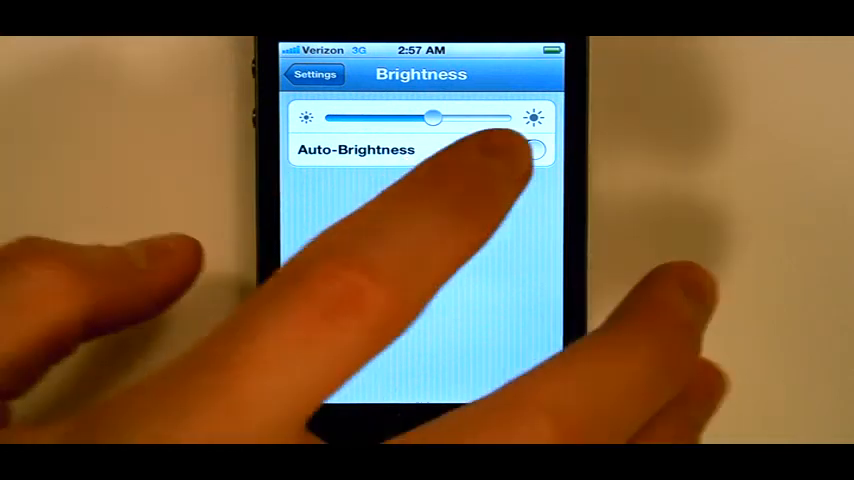
Turn Auto-Brightness on, leave Settings and return to the home screen
left_click(512, 150)
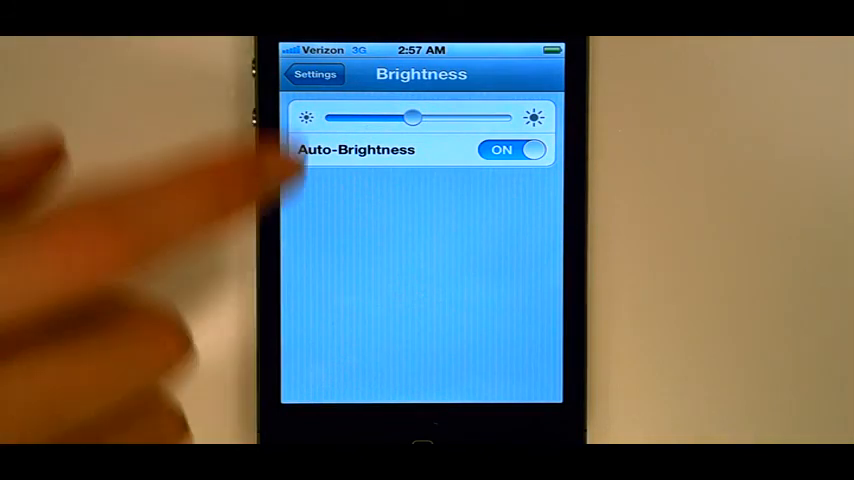
left_click(316, 72)
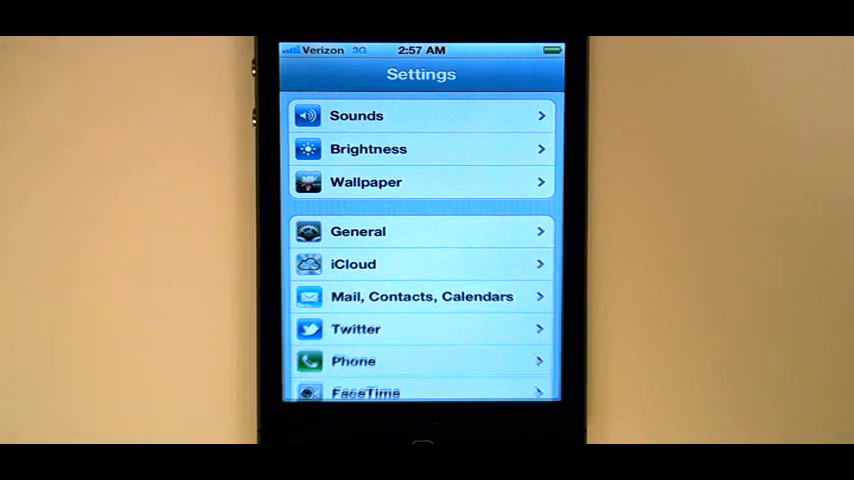
left_click(422, 444)
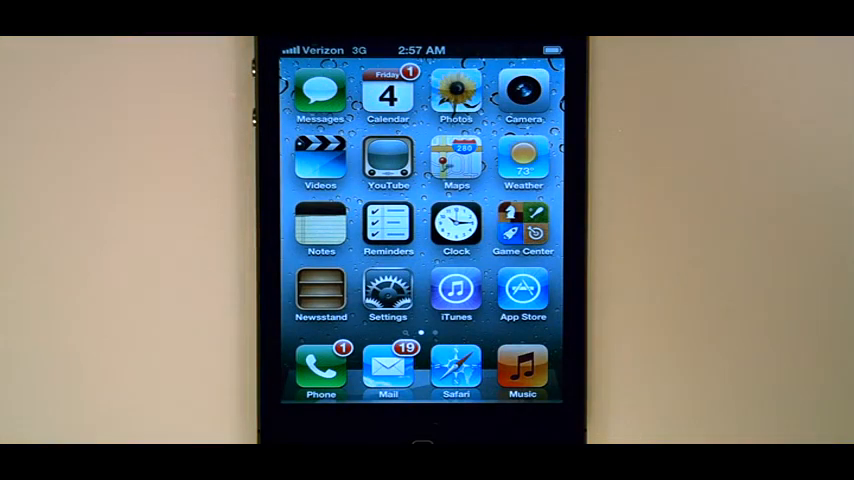